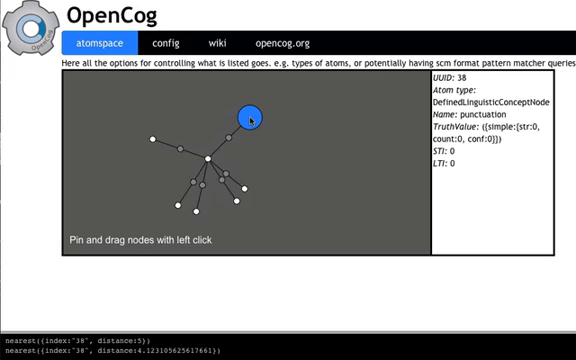
- Drag a graph node to a new spot, keeping the punctuation DefinedLinguisticConceptNode details shown
{"action": "left_click_drag", "start_coordinate": [248, 116], "coordinate": [252, 116]}
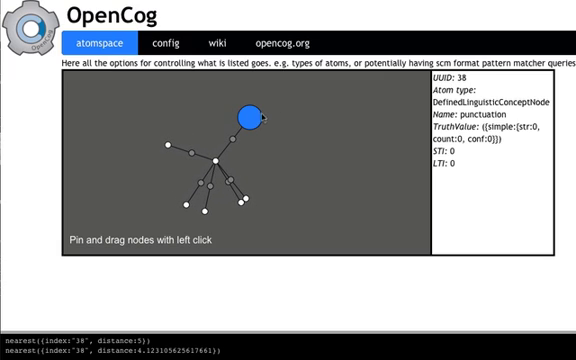
{"action": "left_click", "coordinate": [184, 156]}
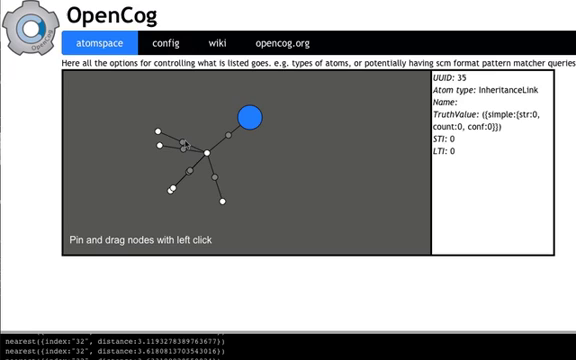
{"action": "mouse_move", "coordinate": [248, 156]}
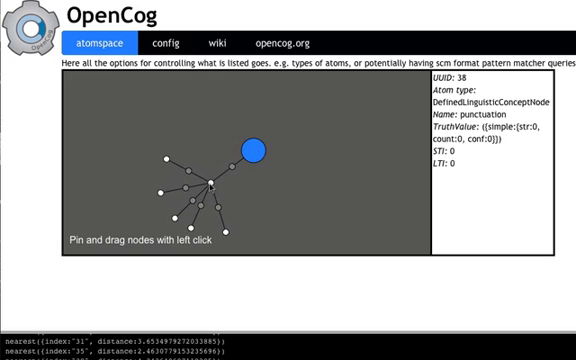
- Select the DefinedLinguisticConcept-PartOfSpeech ConceptNode (UUID 32) to show its details in the panel
{"action": "left_click", "coordinate": [212, 182]}
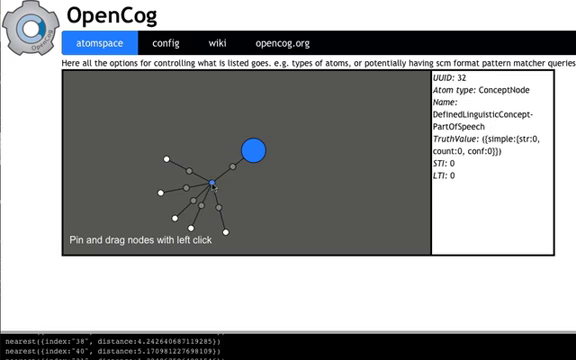